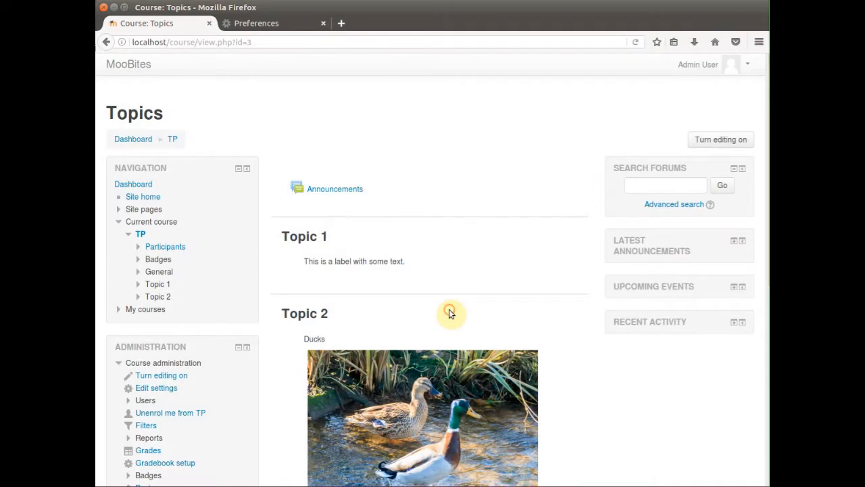
Step: Inspect the Ducks image element and view its computed box model (about 424 × 383 px)
scroll(down, 3)
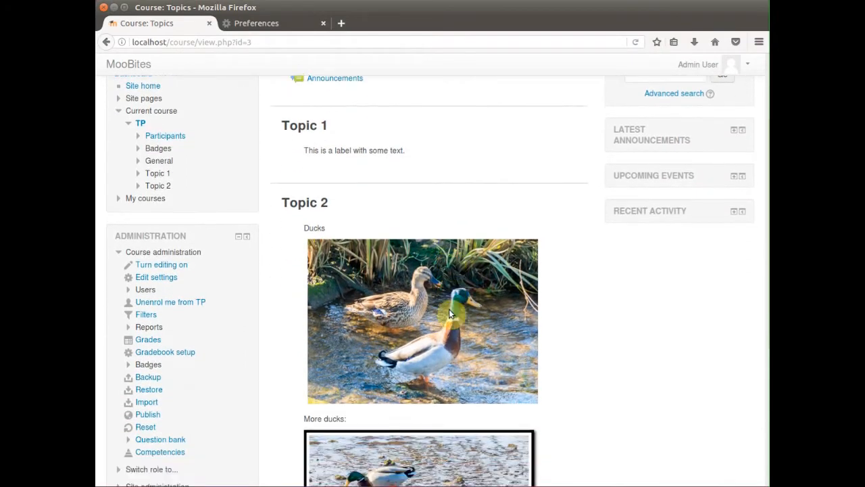
right_click(449, 313)
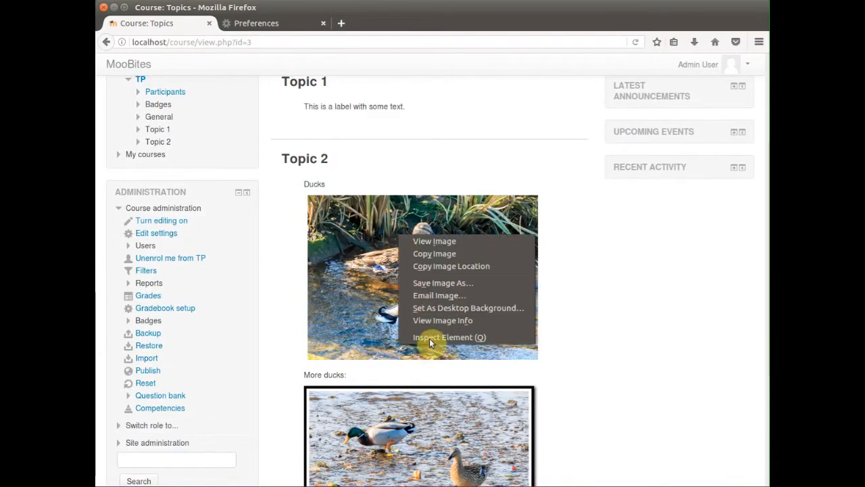
click(449, 336)
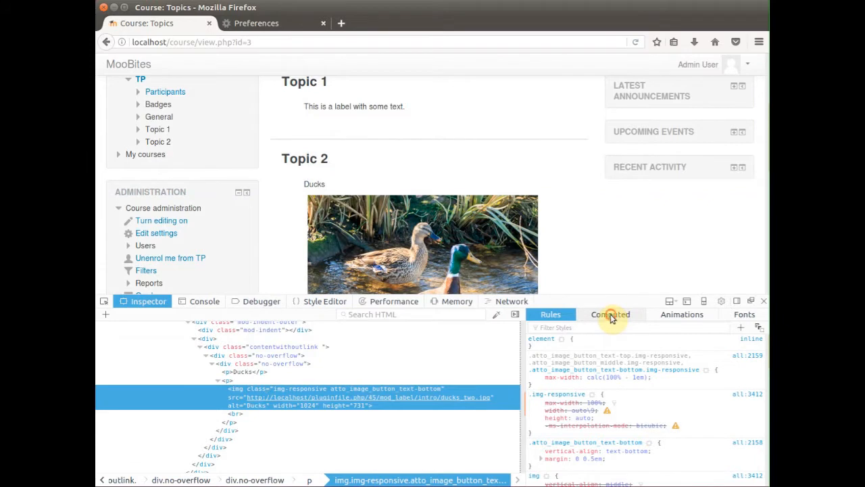
click(610, 314)
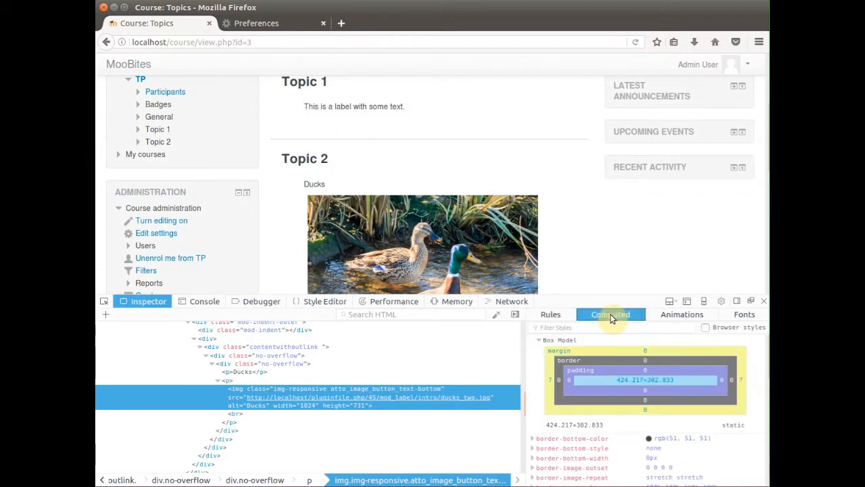
scroll(down, 3)
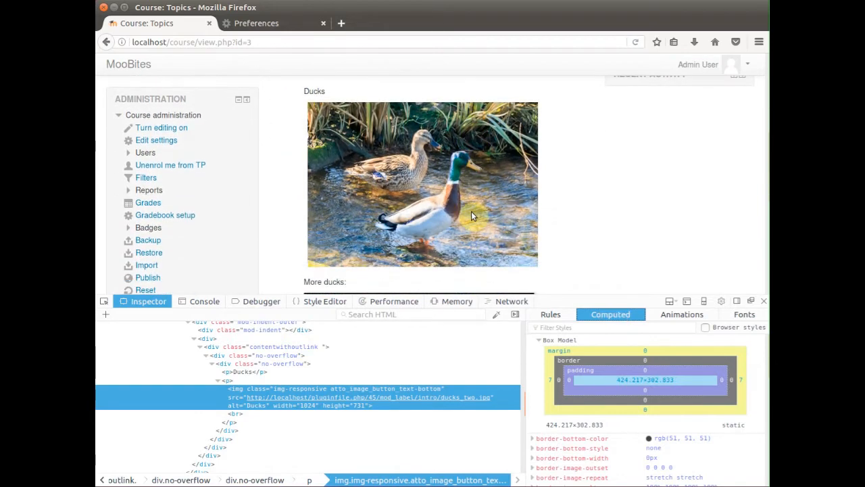
Step: Switch to the Console to see Moodle dock loader and theme initialization messages
click(199, 300)
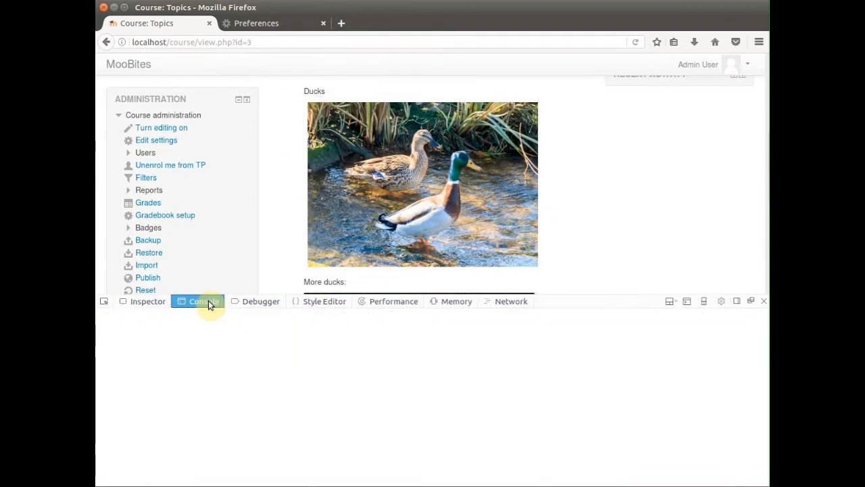
click(197, 300)
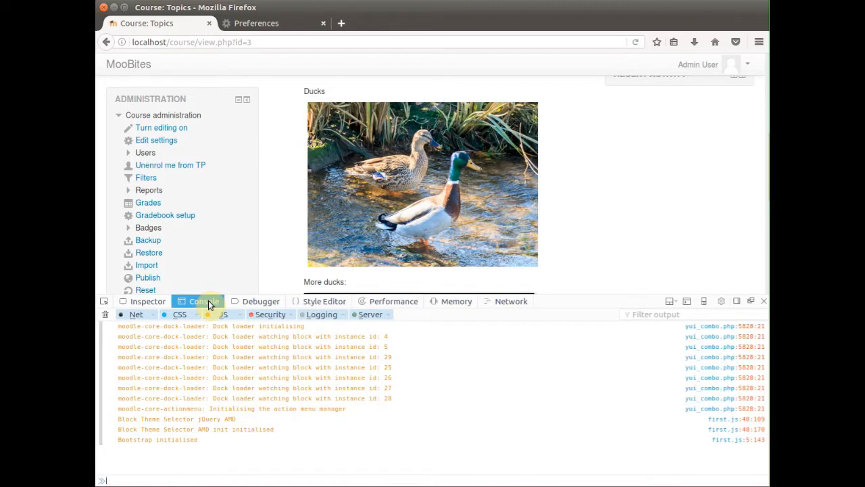
click(203, 300)
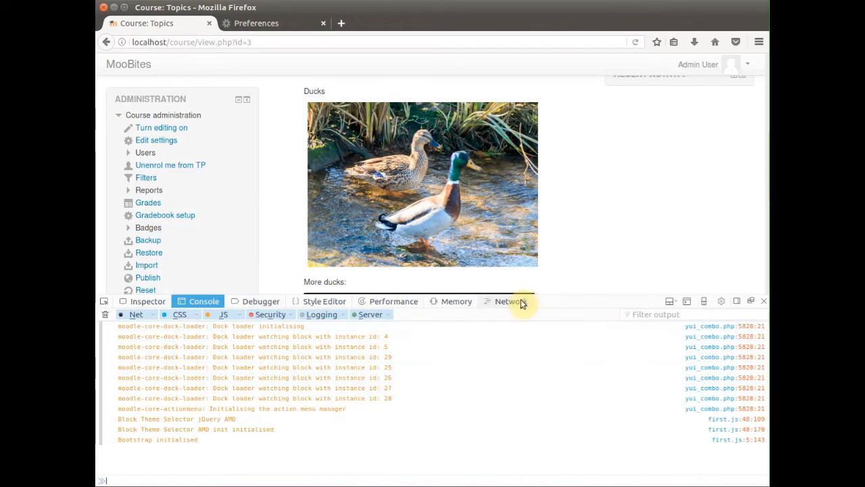
Step: Reload the course page with the Network monitor recording, capturing about 52 requests
click(508, 300)
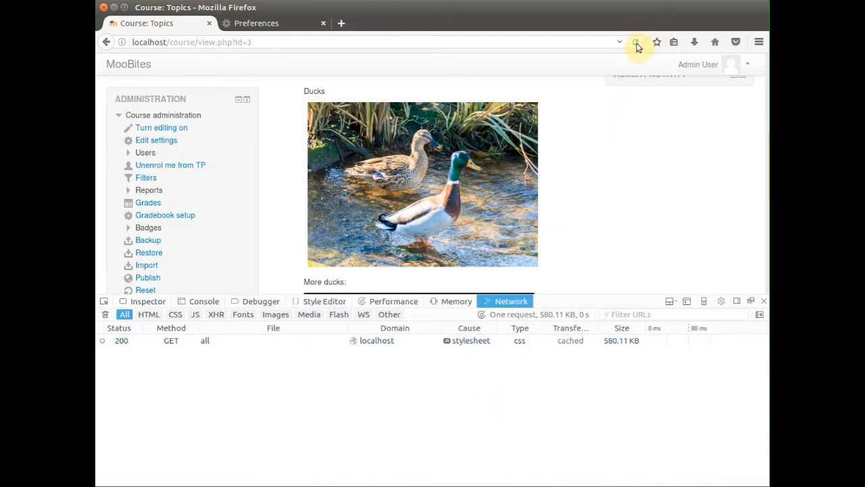
click(636, 42)
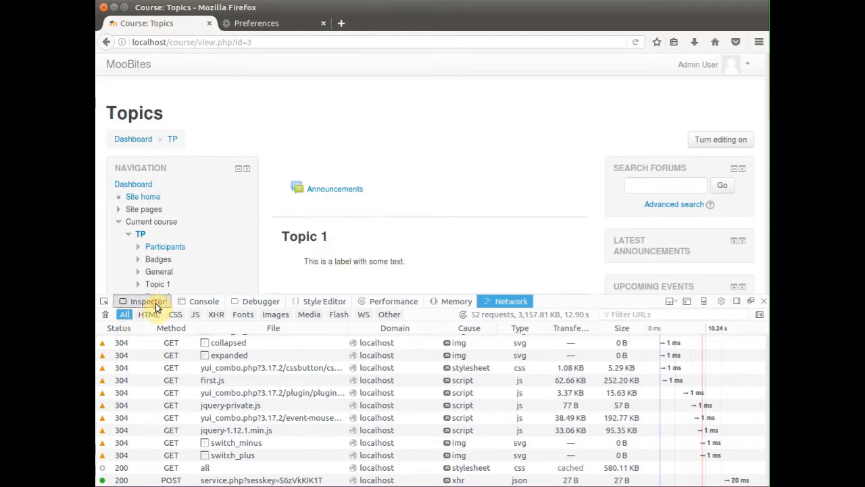
Step: Inspect the Ducks image again with the Rules view showing its applied CSS
click(148, 301)
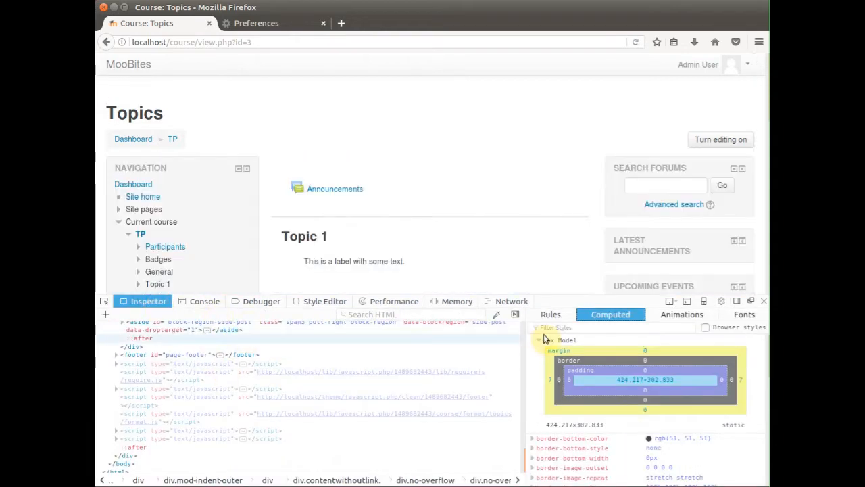
click(551, 314)
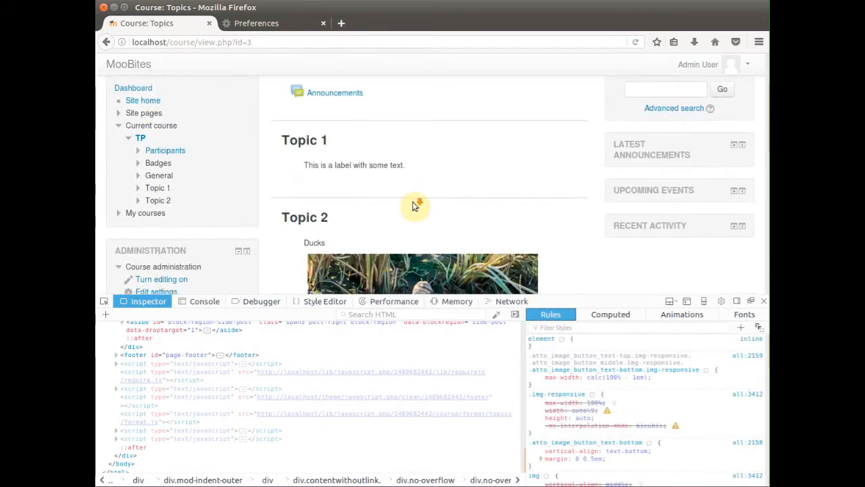
scroll(down, 3)
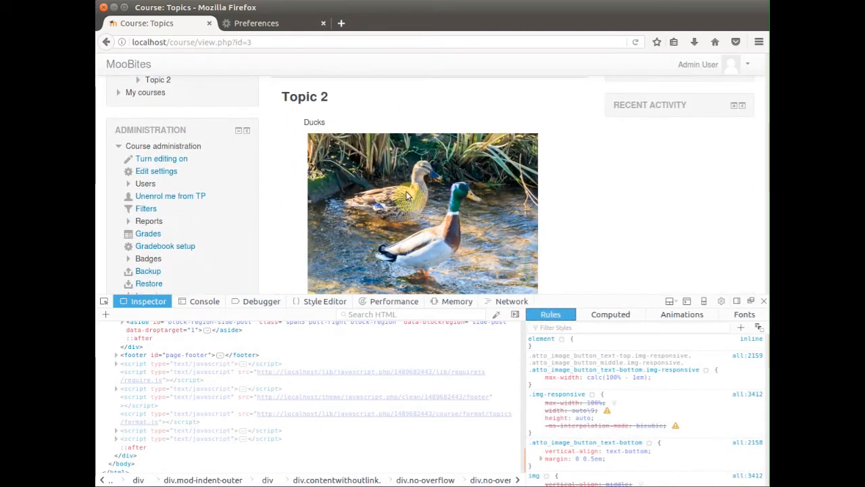
right_click(406, 196)
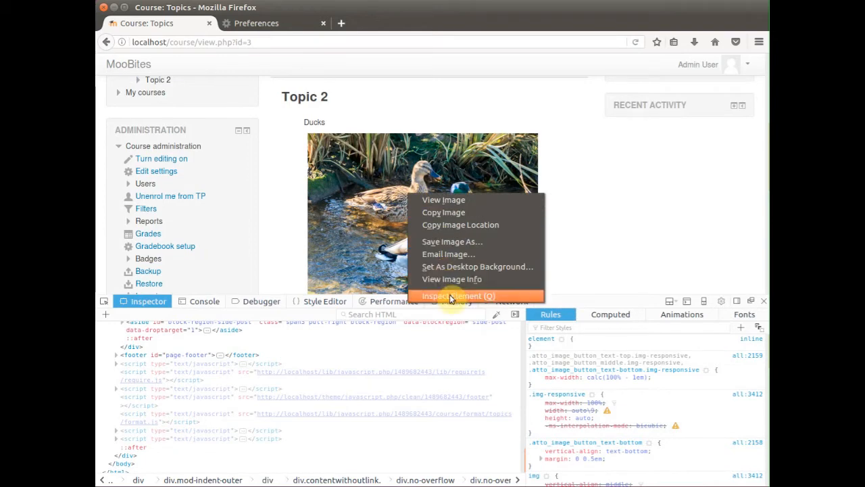
click(460, 296)
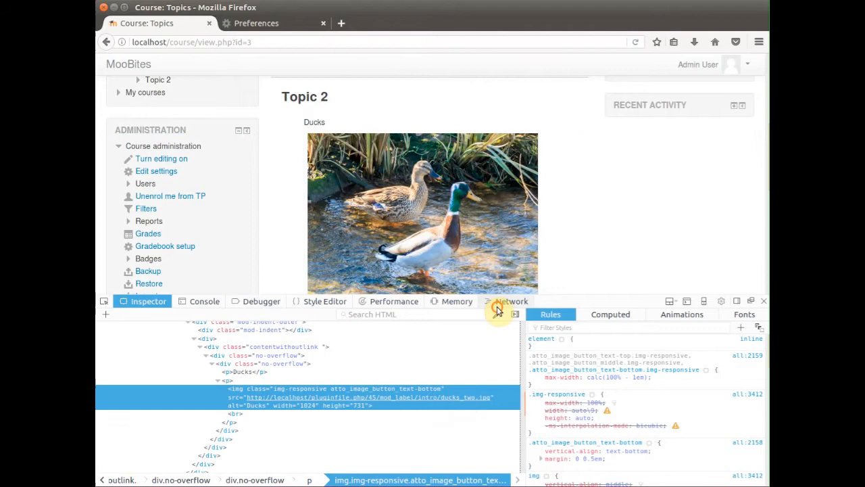
Step: Show the ducks_two.jpg 304 Not Modified request headers, checking Preferences and returning to the course tab
click(511, 300)
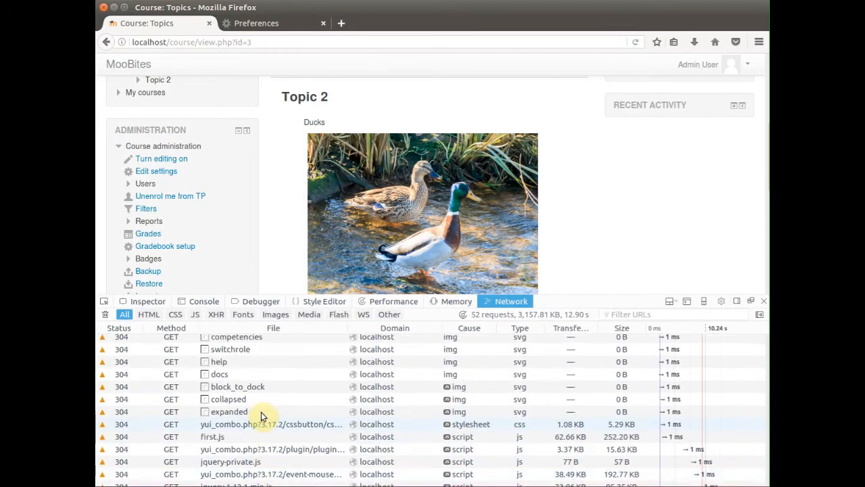
scroll(down, 3)
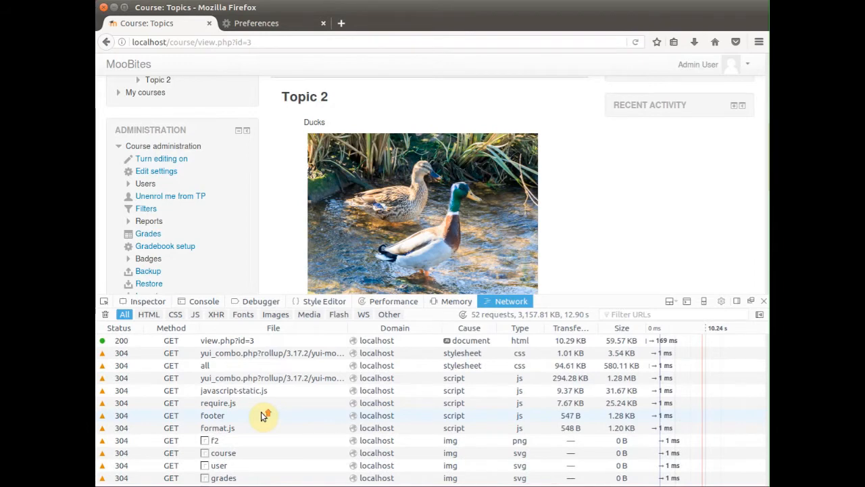
scroll(down, 3)
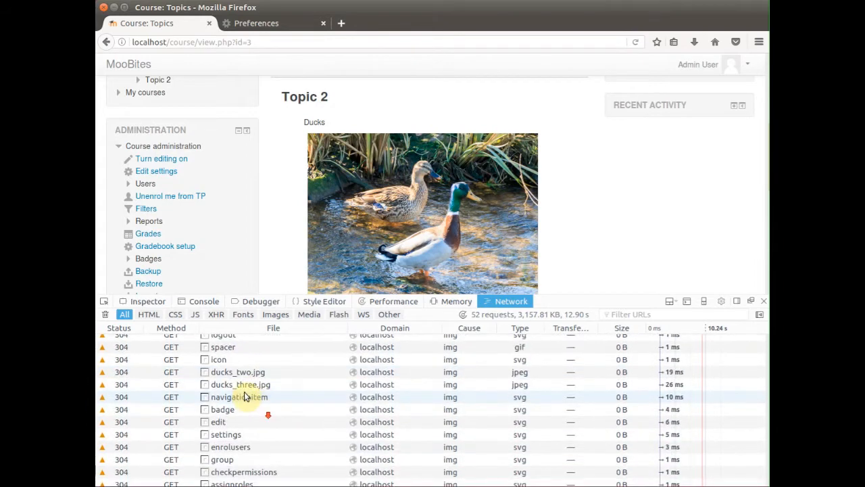
click(238, 372)
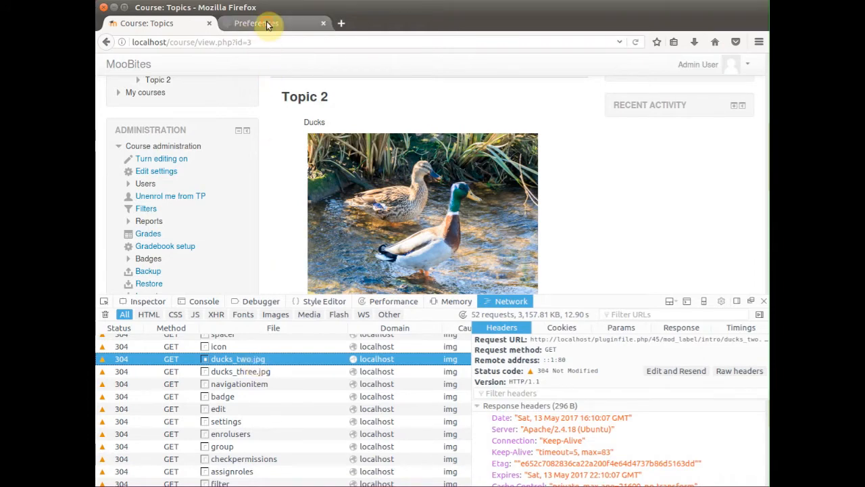
click(273, 23)
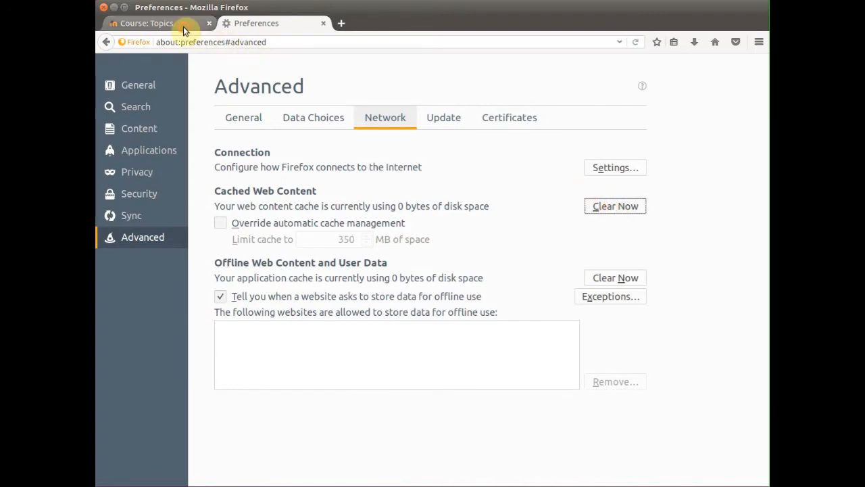
click(146, 23)
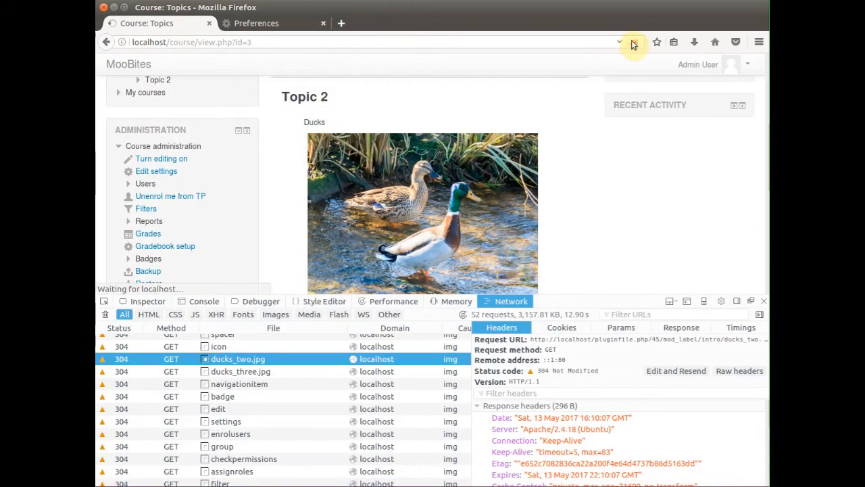
Step: Reload the page and select the ducks_two.jpg request to view its headers
click(633, 42)
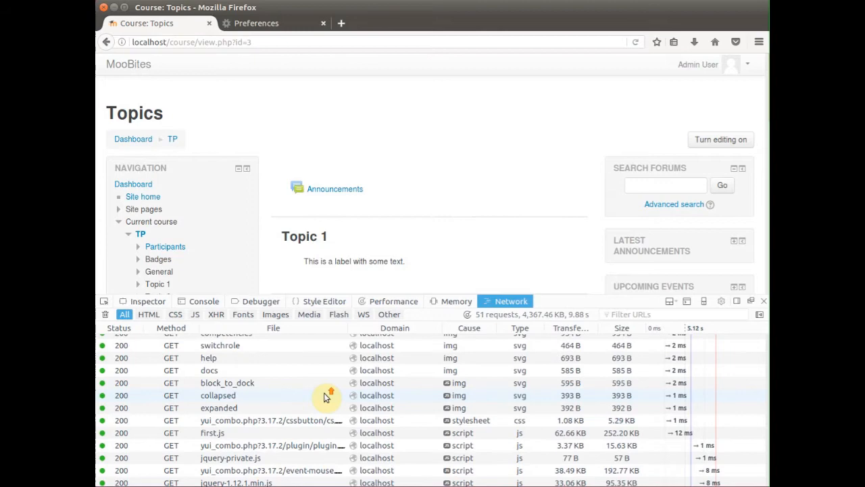
scroll(down, 3)
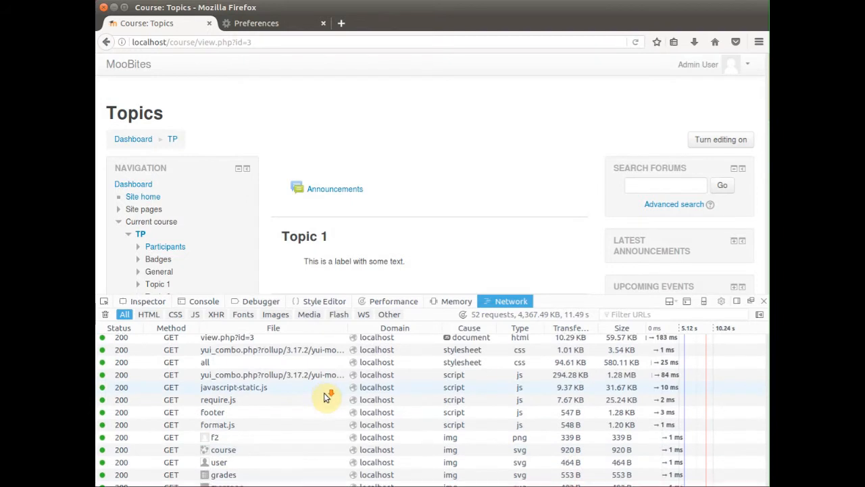
scroll(down, 3)
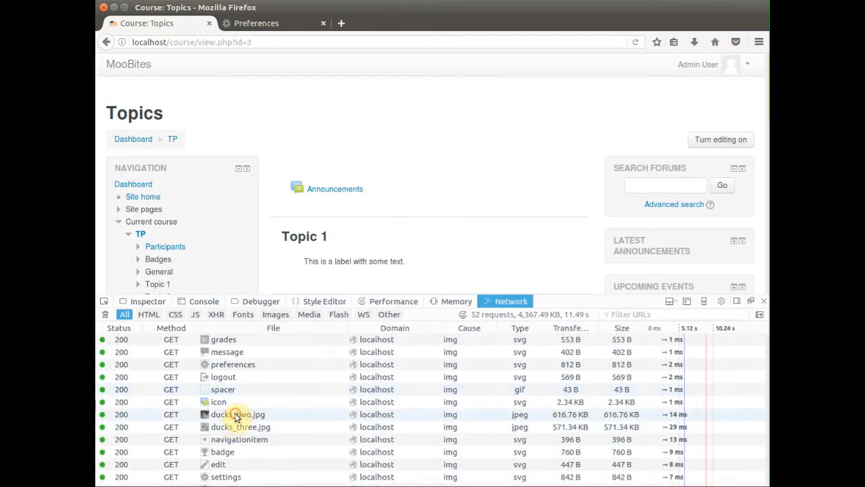
click(238, 413)
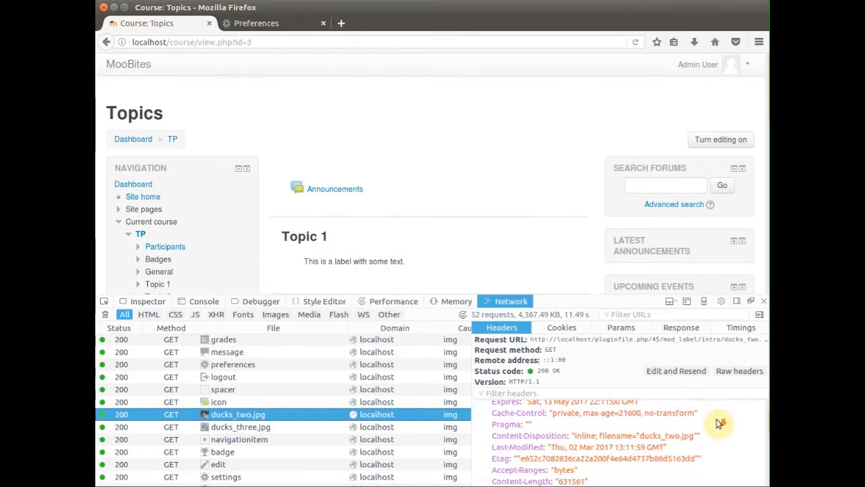
scroll(down, 3)
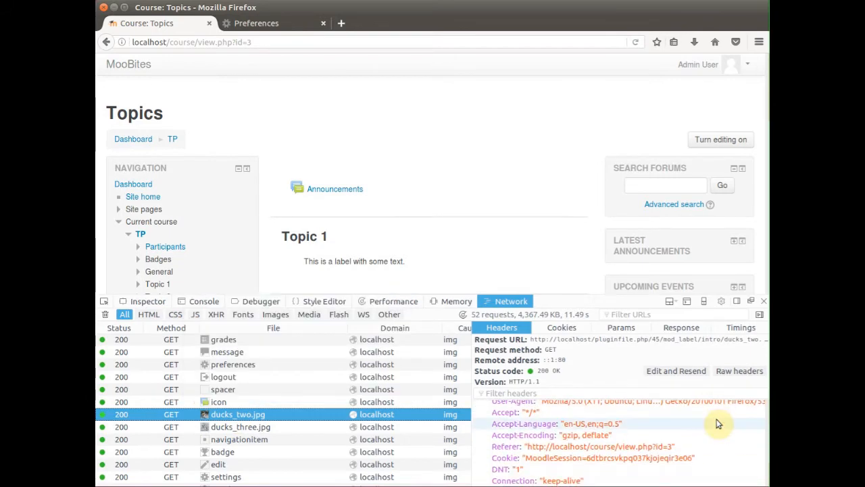
Step: Review the image request's cookies, parameters, response preview and timings
click(561, 327)
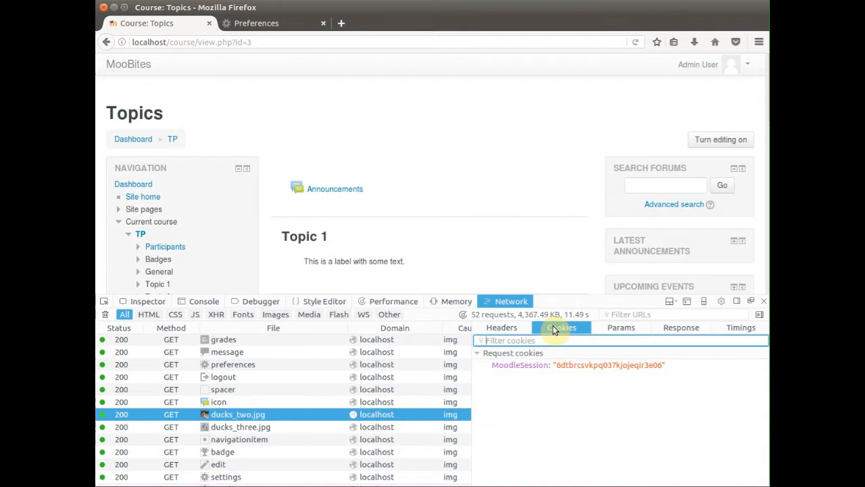
click(621, 327)
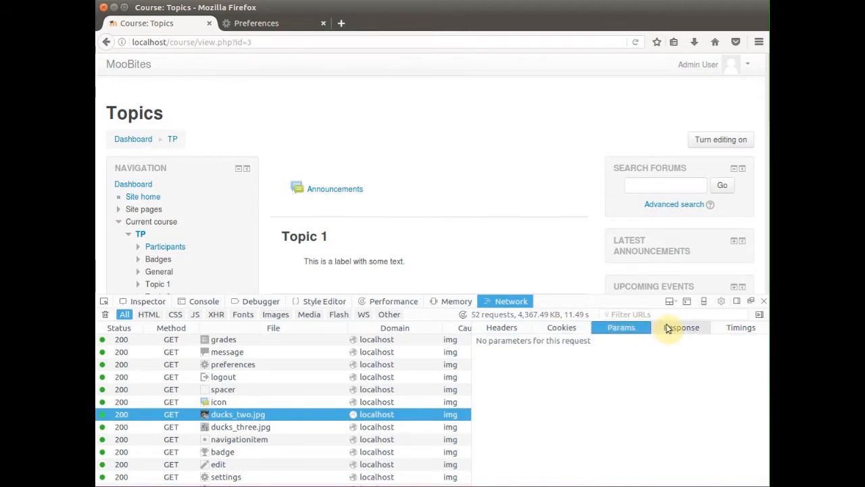
click(682, 328)
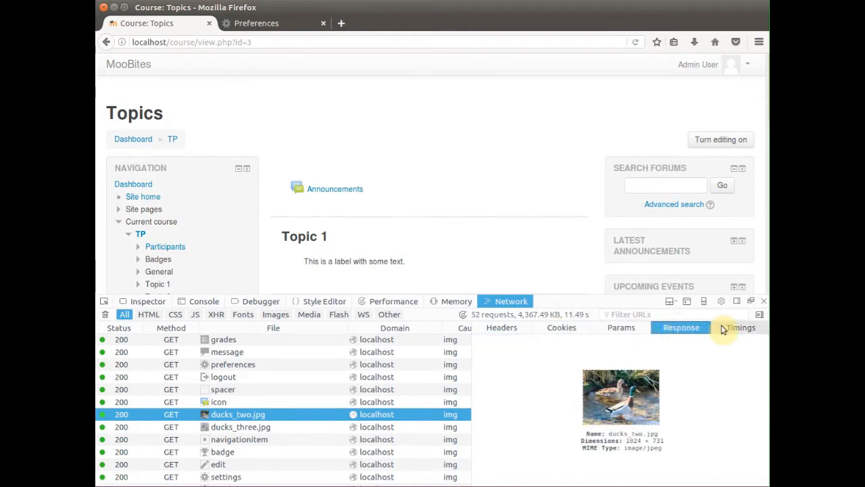
click(741, 327)
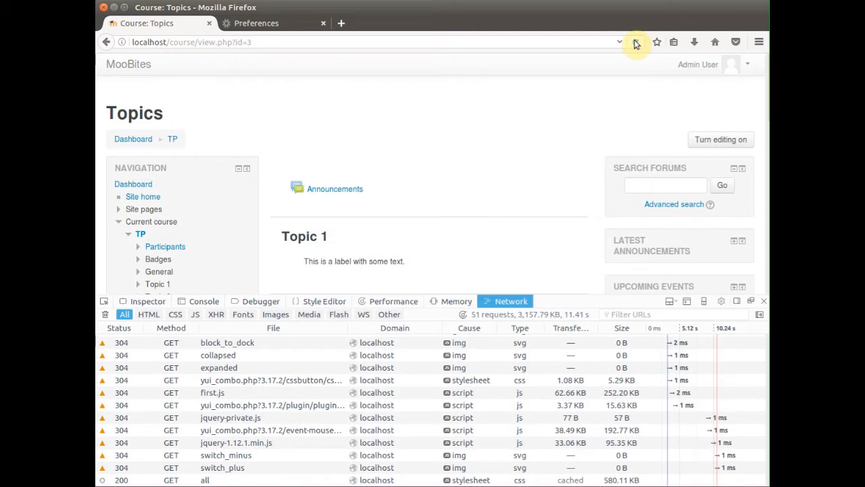
Step: Reload, check ducks_two.jpg timings (about 17 ms waiting), then return to the Inspector
click(636, 41)
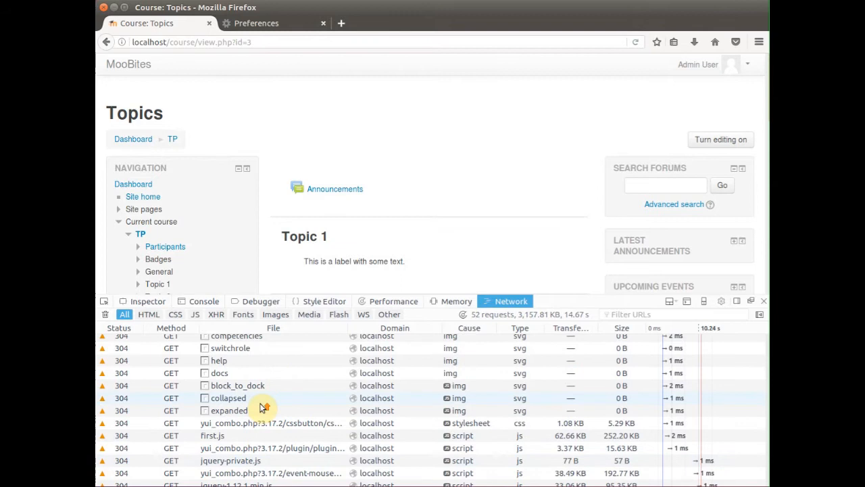
scroll(down, 3)
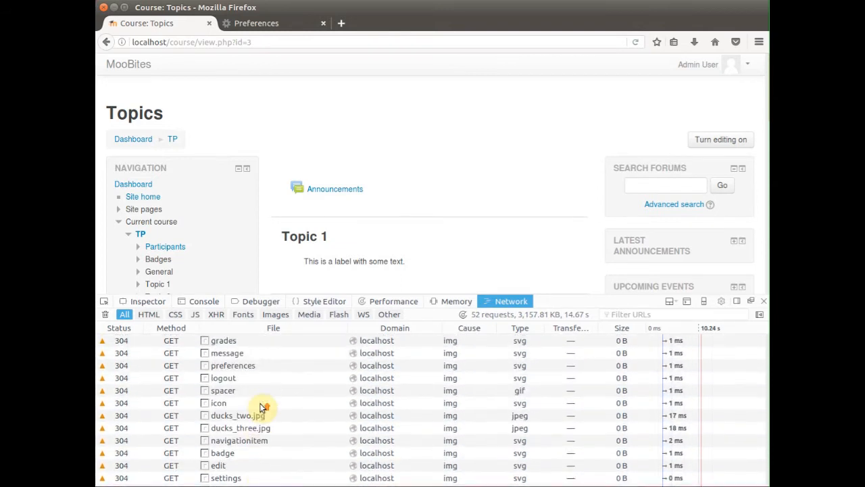
click(240, 415)
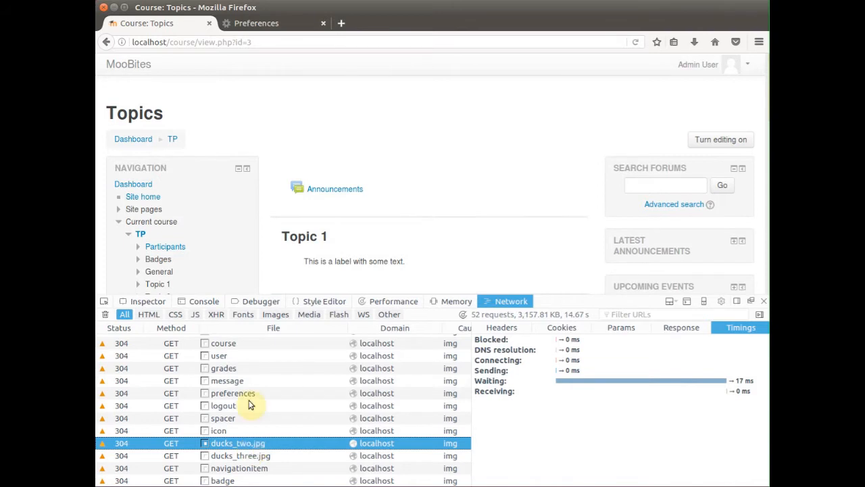
click(148, 300)
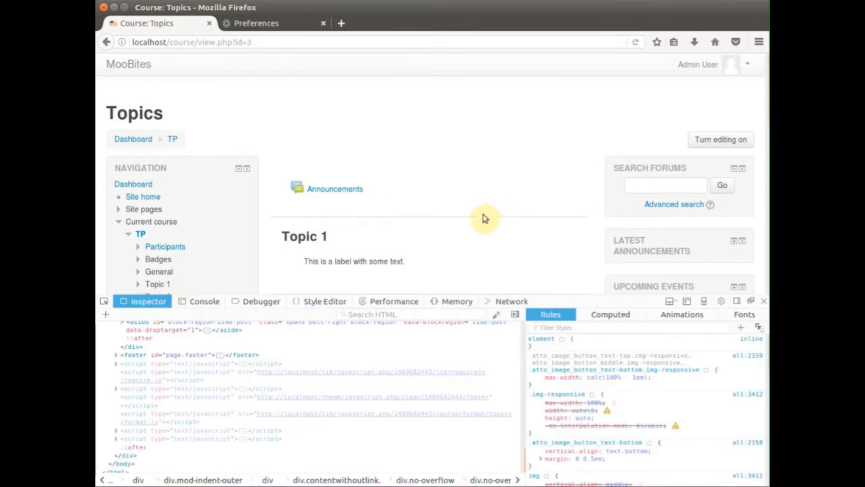
Step: Change the h3 rule's font-size to 48px for the Topic 2 heading and review its inherited rules
scroll(down, 3)
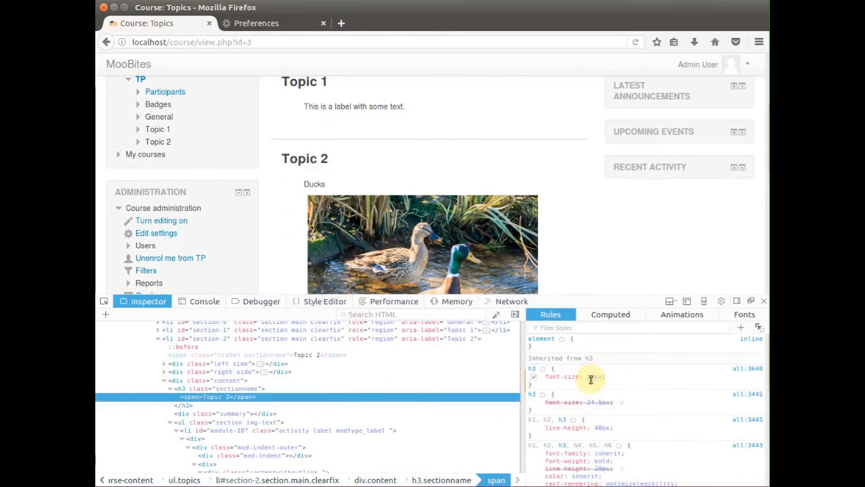
double_click(592, 376)
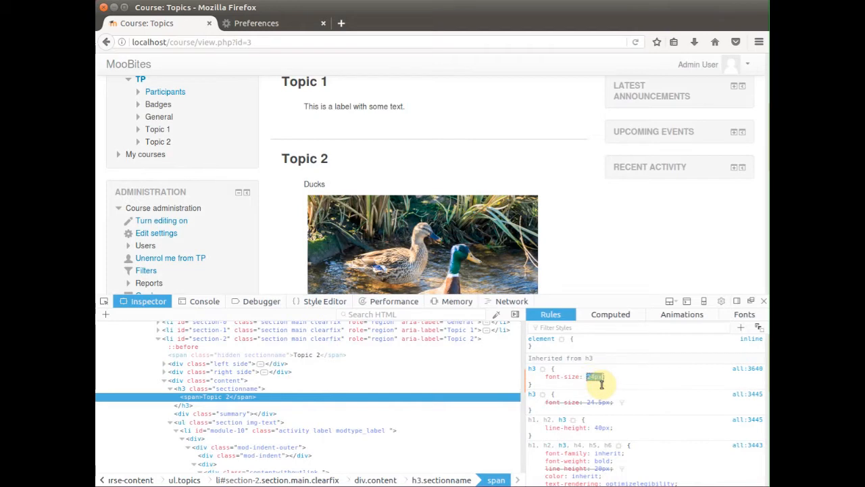
text(48px)
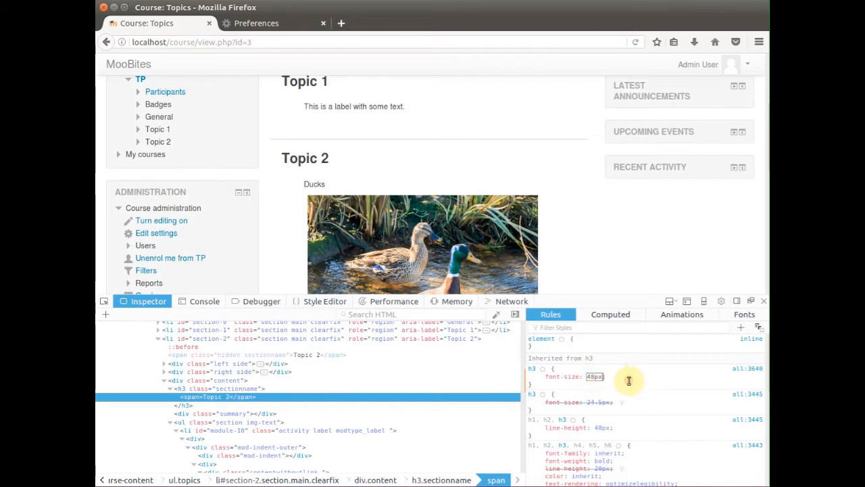
click(533, 376)
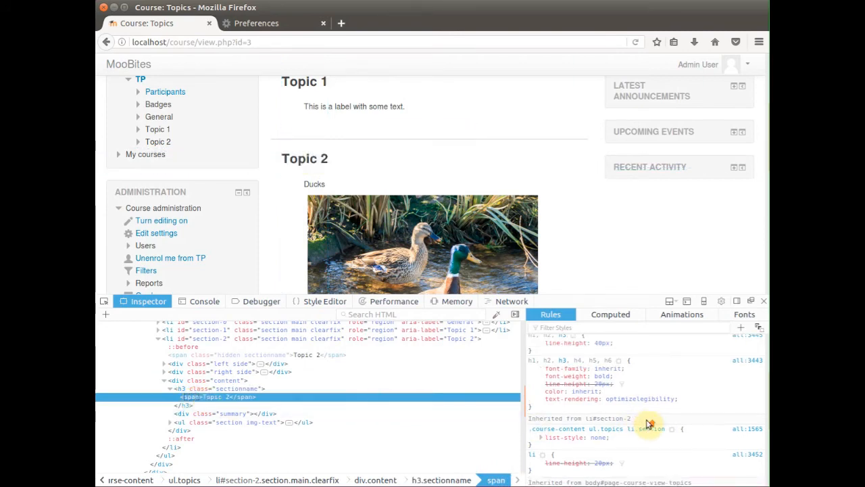
scroll(down, 3)
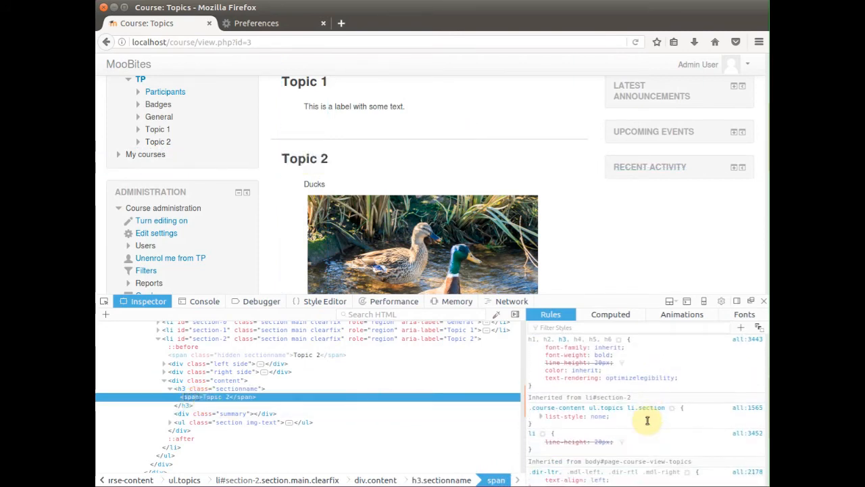
mouse_move(276, 234)
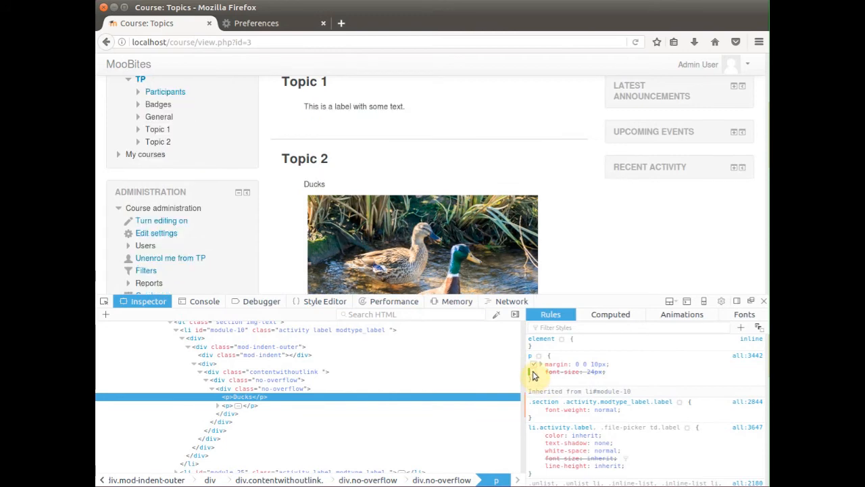
Step: Toggle the font-size declaration in the Ducks label paragraph rule
click(532, 370)
text(font-size: 24px;)
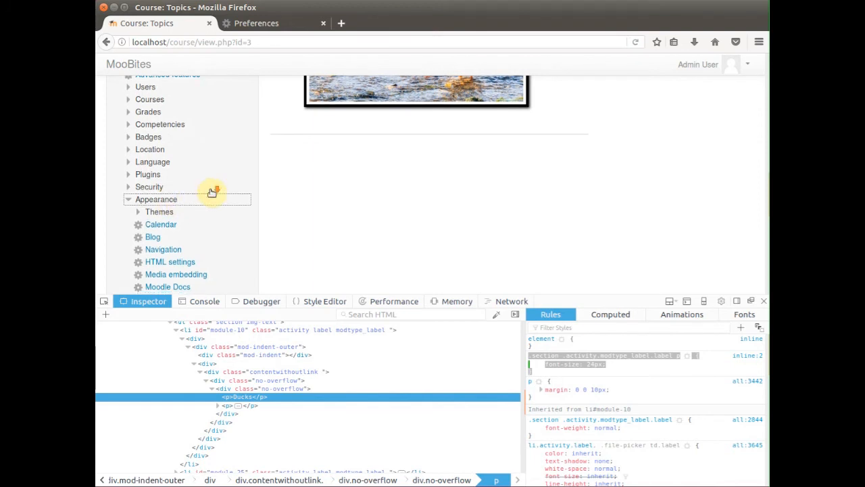
Step: Expand Appearance > Themes and open the Clean theme settings in a new tab
click(160, 210)
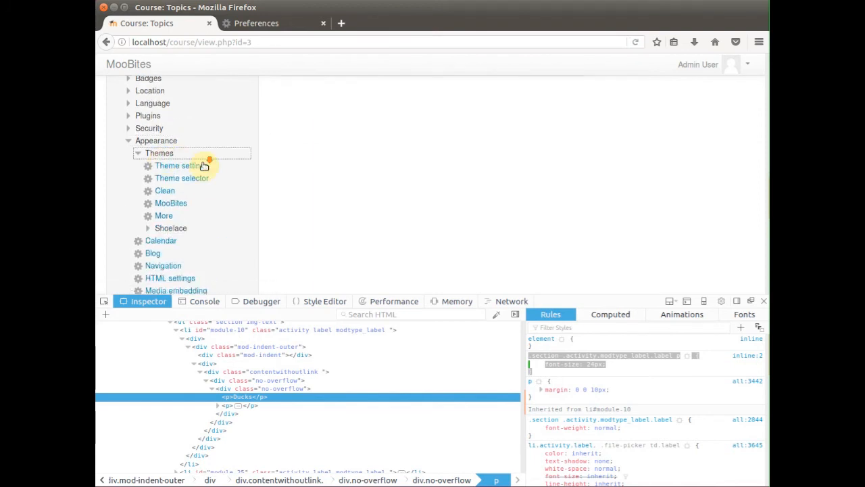
right_click(165, 159)
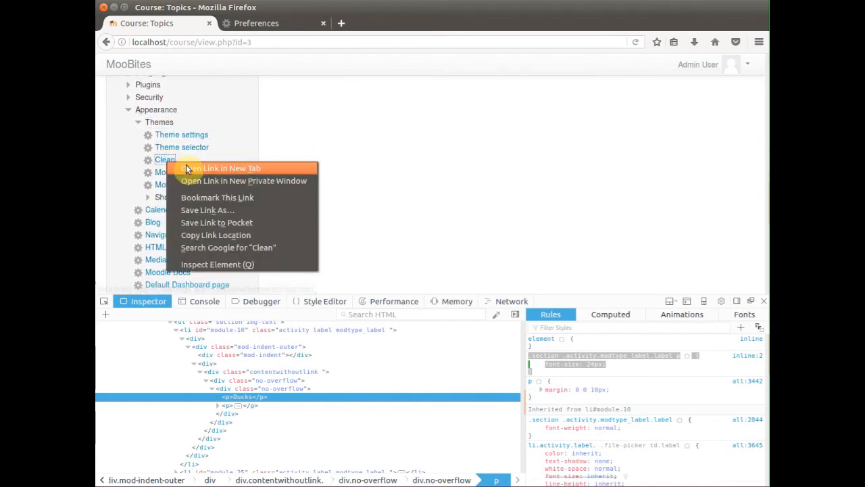
click(219, 168)
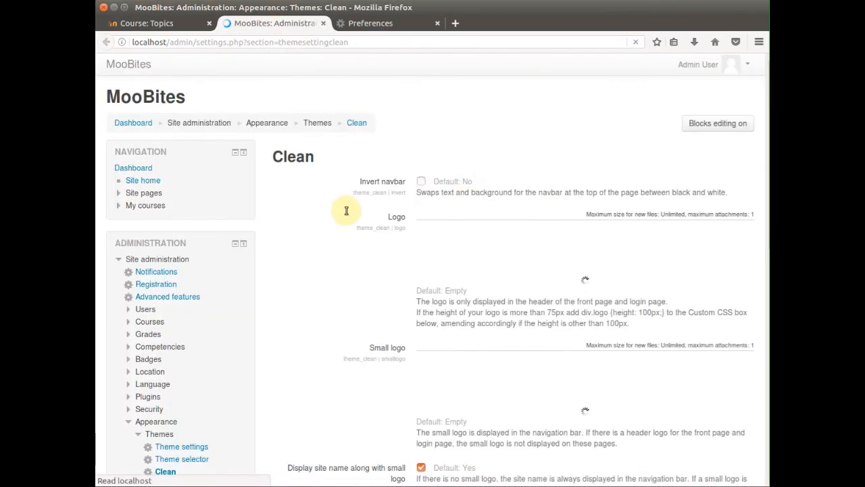
Step: Save the Clean theme settings with the 24px label paragraph rule and reload the Course: Topics page
scroll(down, 3)
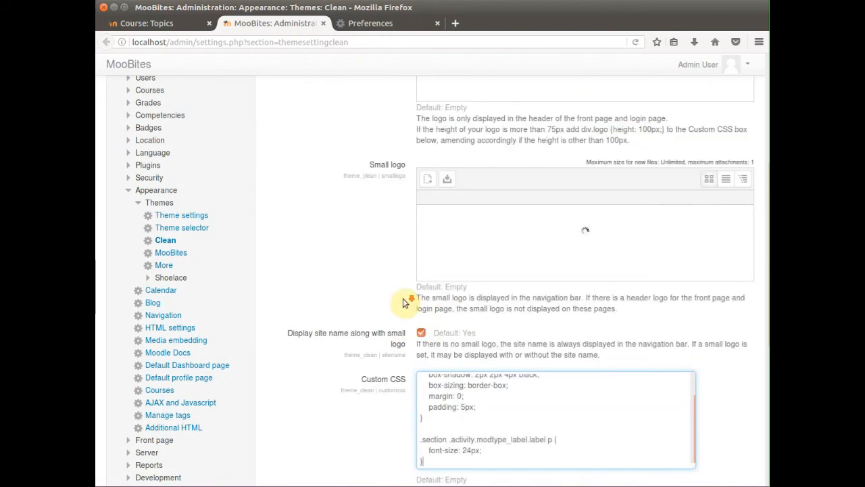
scroll(down, 3)
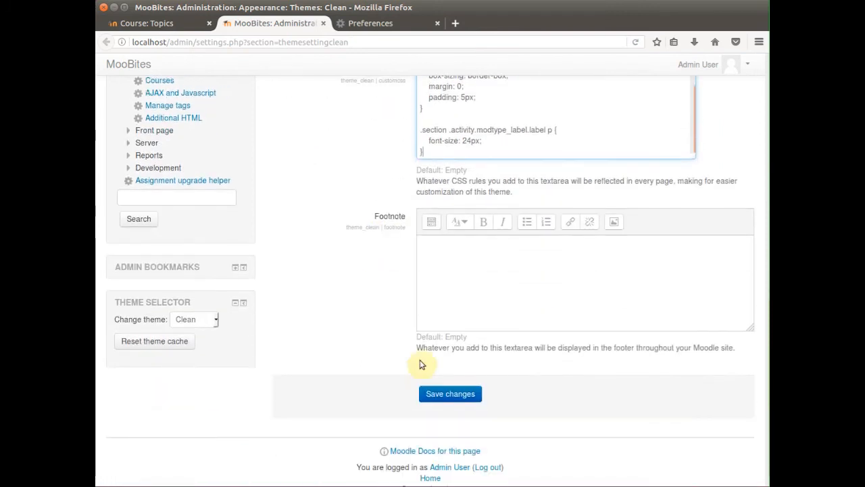
click(450, 393)
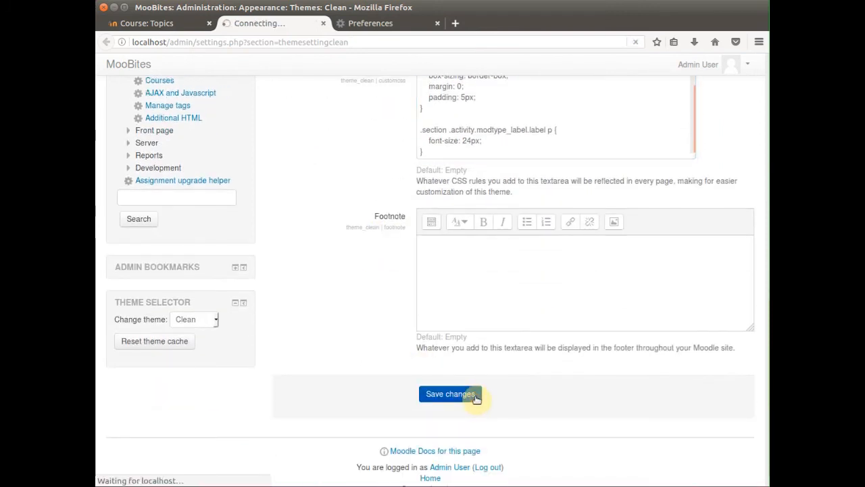
click(155, 23)
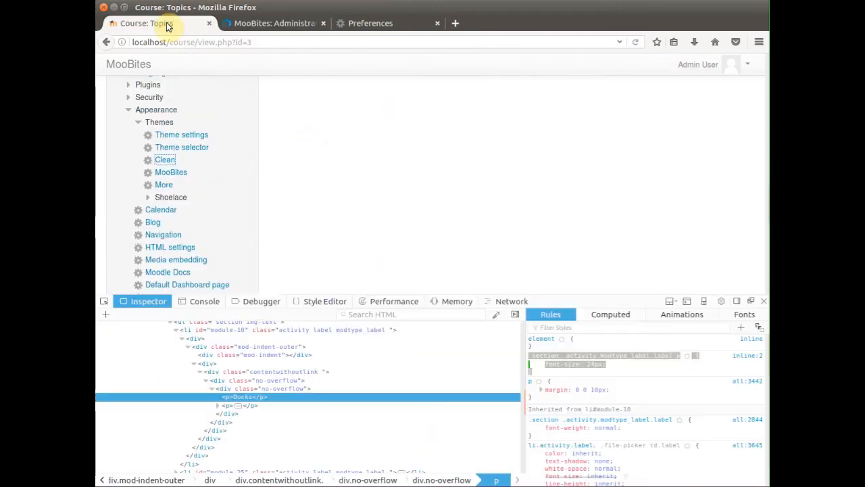
click(158, 22)
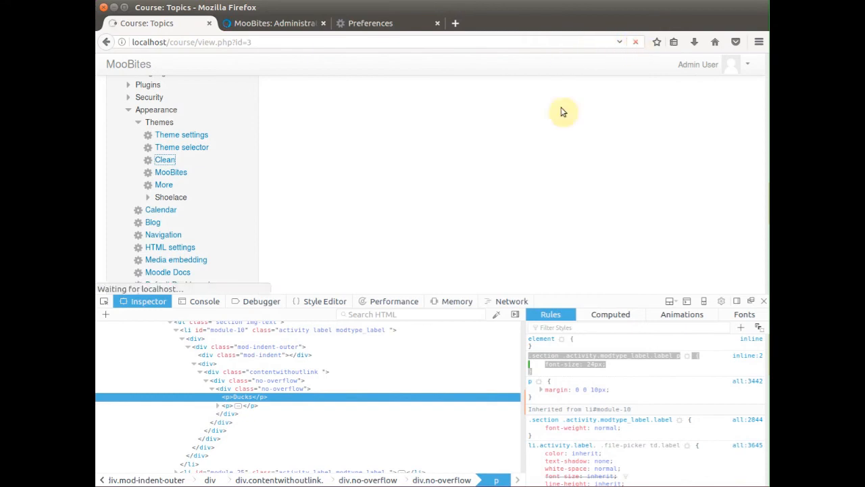